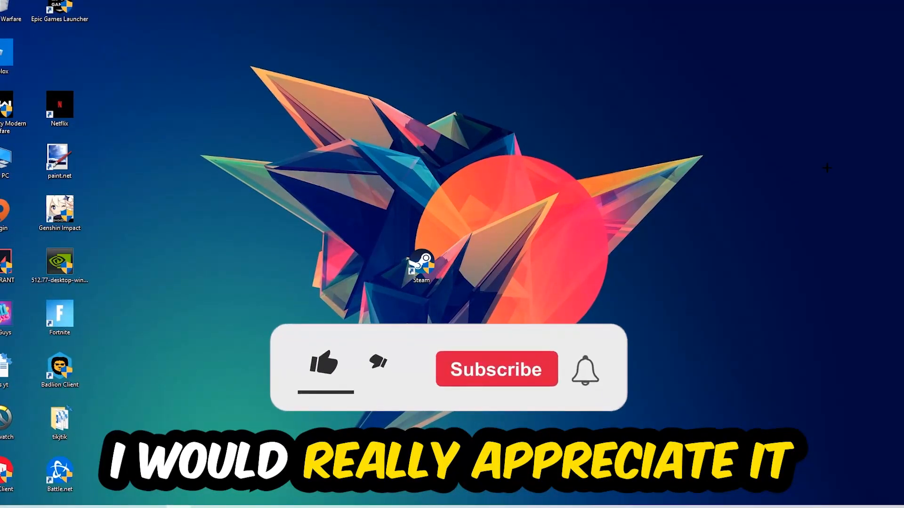
Open Task Manager from the taskbar, sort by CPU, and end OBS Studio
left_click(323, 366)
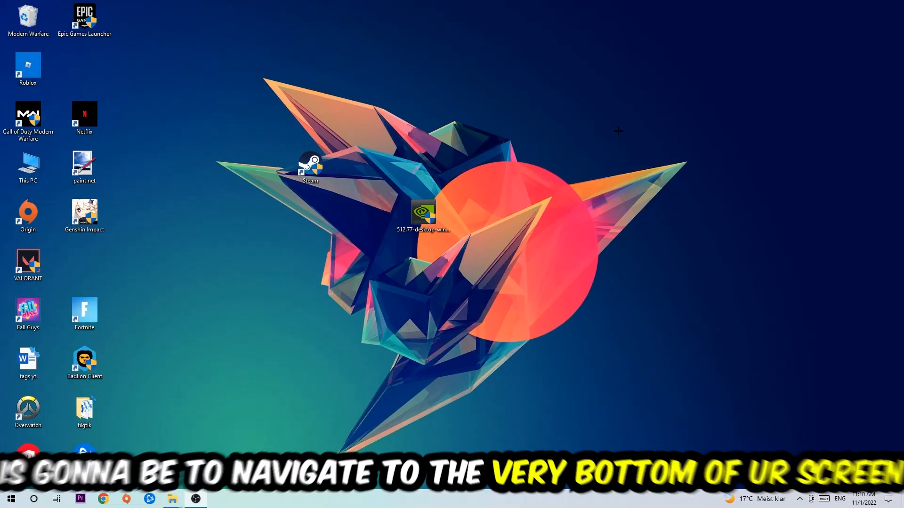
mouse_move(571, 135)
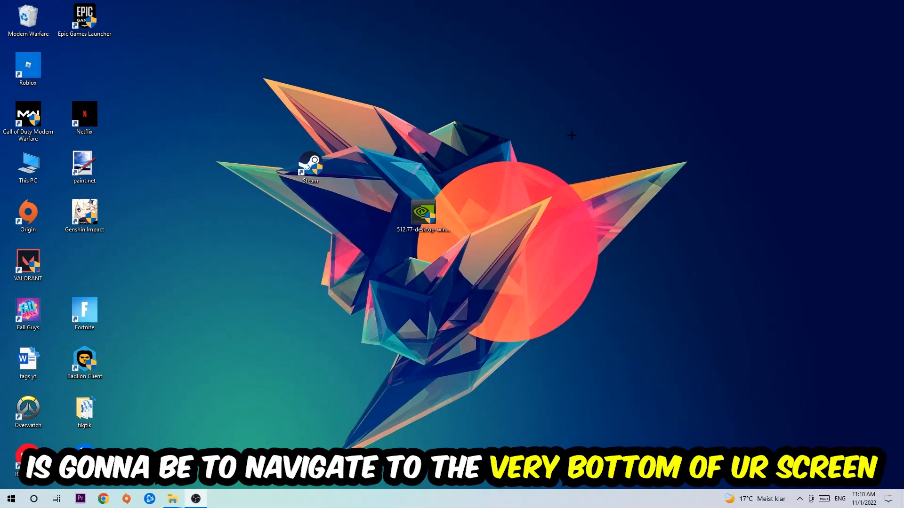
right_click(403, 498)
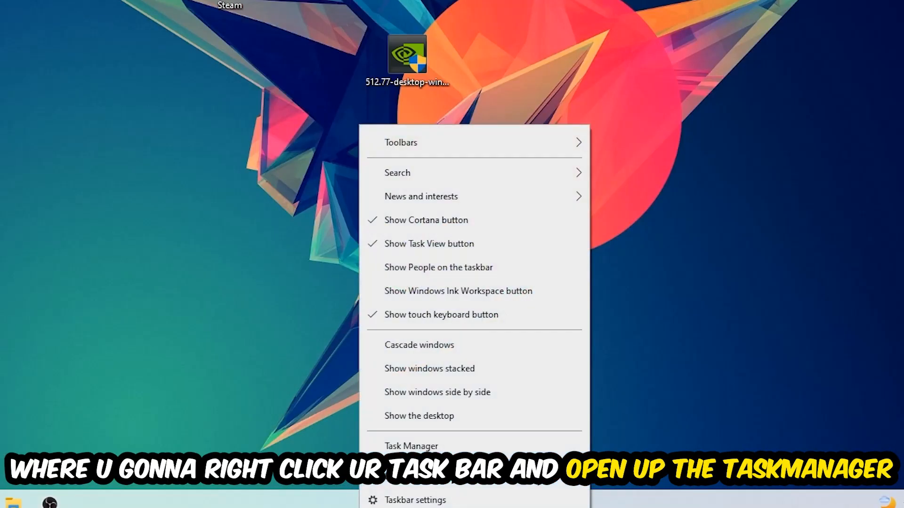
left_click(411, 446)
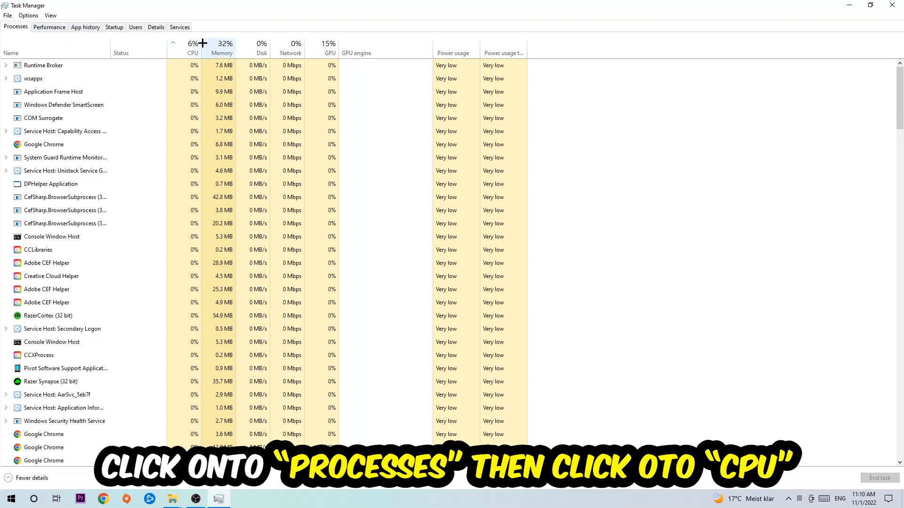
left_click(192, 46)
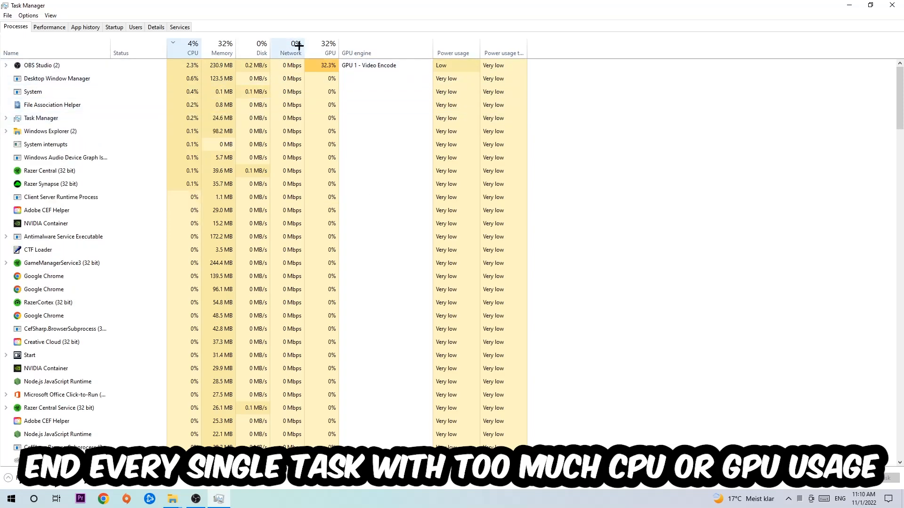
right_click(41, 65)
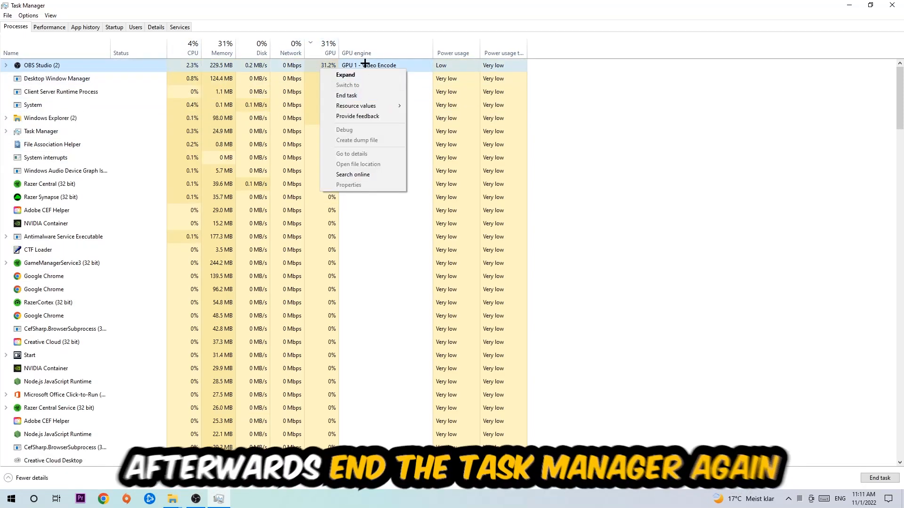
left_click(347, 95)
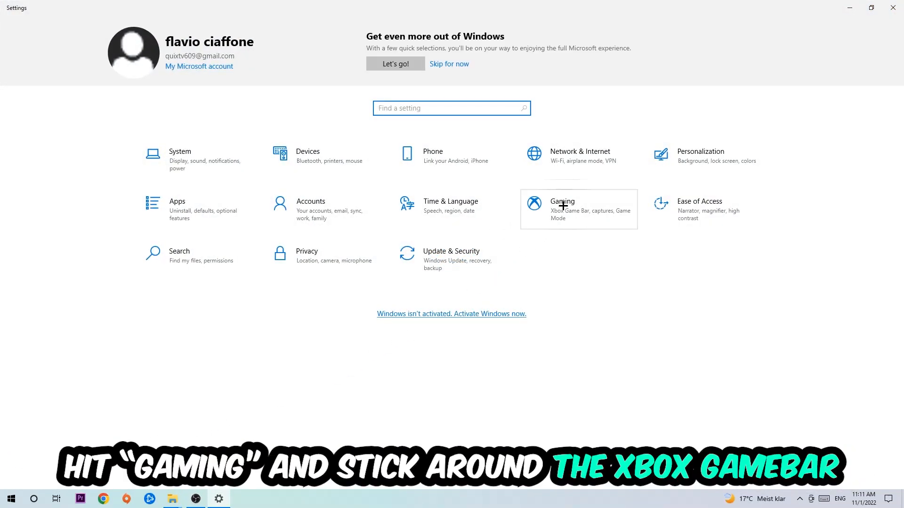
Go to Gaming settings, leave Xbox Game Bar off, and move to Captures
left_click(561, 200)
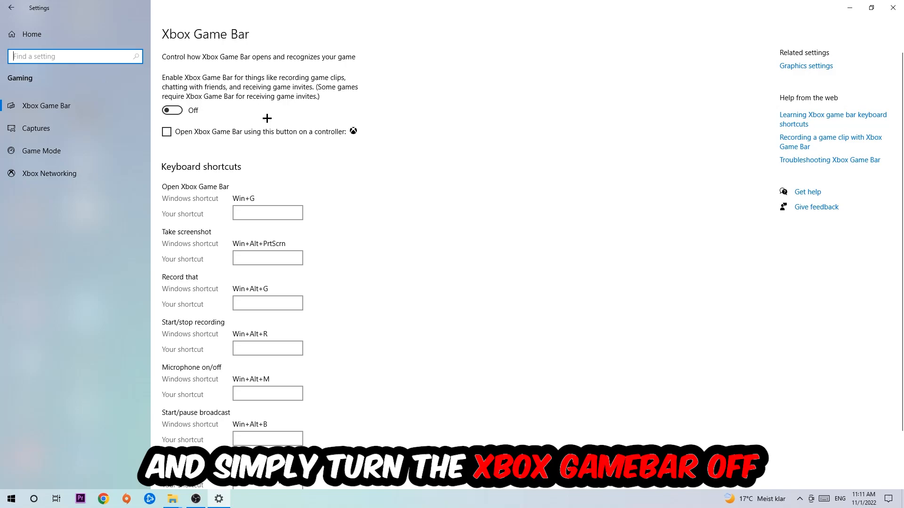
mouse_move(264, 117)
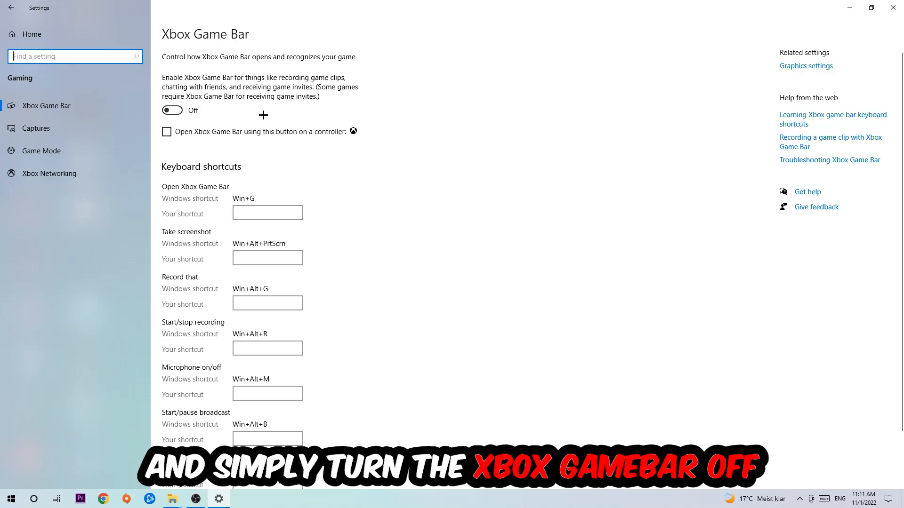
mouse_move(230, 115)
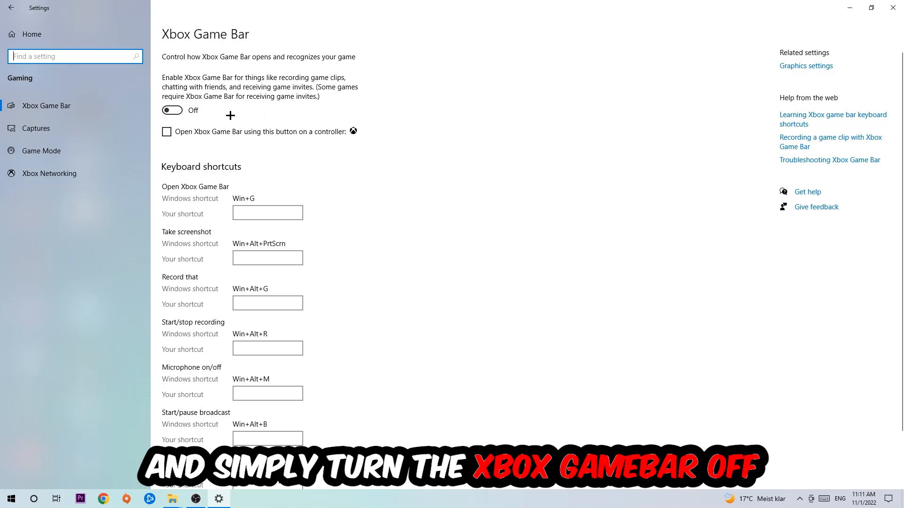
left_click(35, 128)
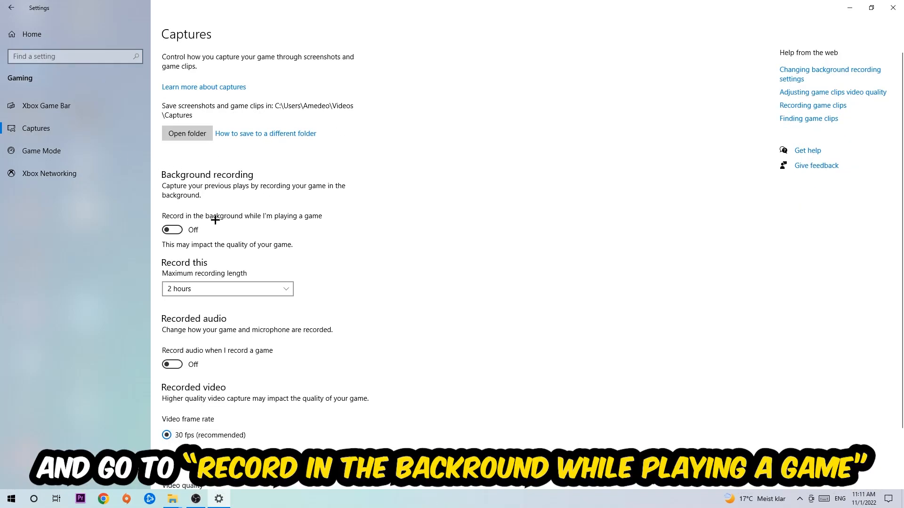
mouse_move(135, 179)
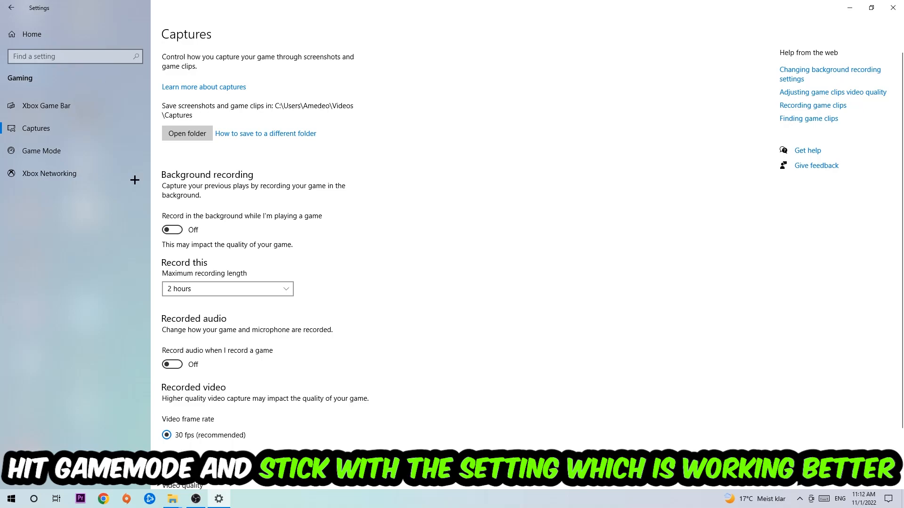
Leave background recording off and switch to the Game Mode page, with Game Mode on
left_click(41, 151)
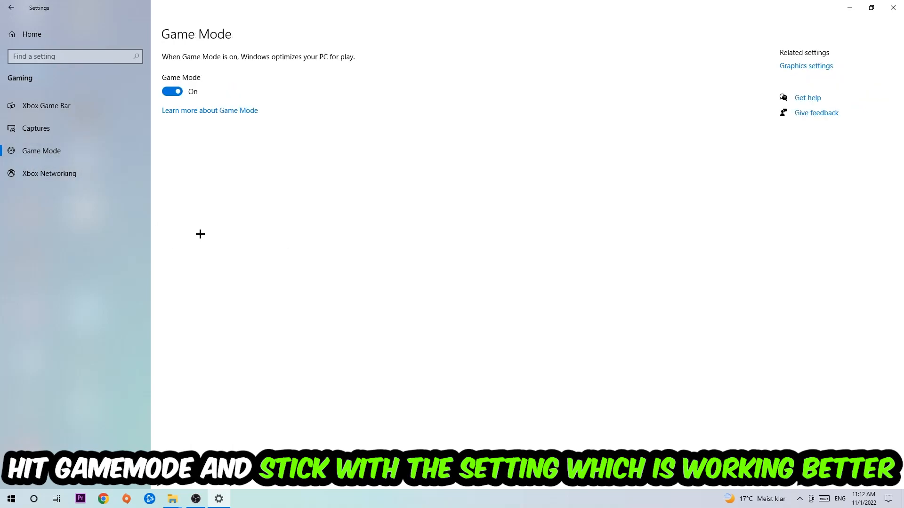
mouse_move(209, 220)
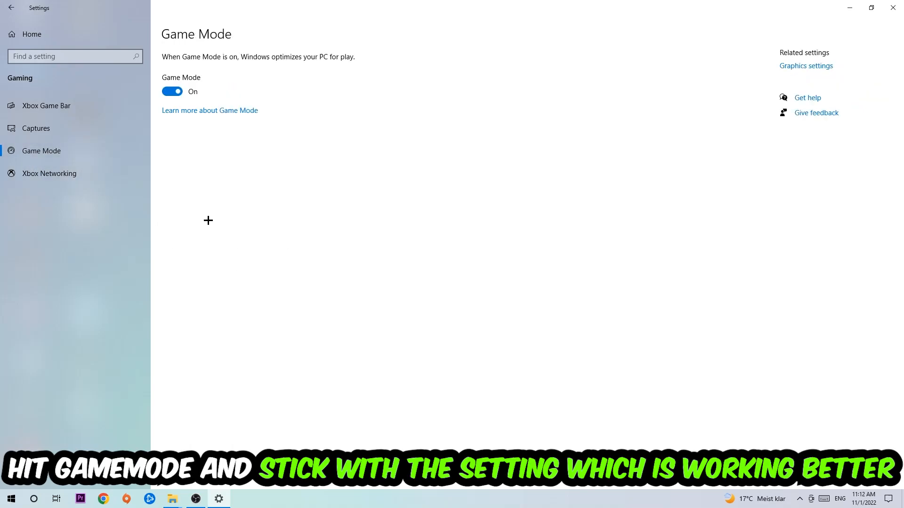
mouse_move(197, 159)
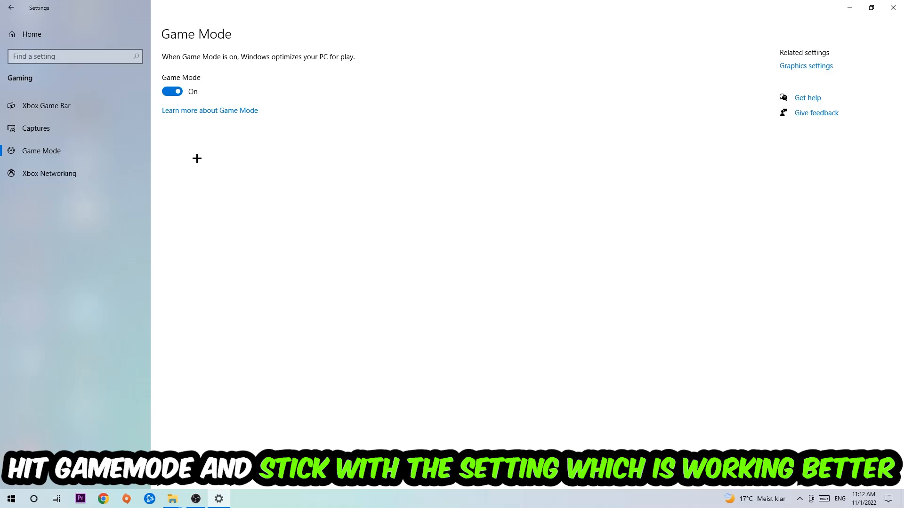
Return to the Settings home and go to Update & Security
left_click(10, 7)
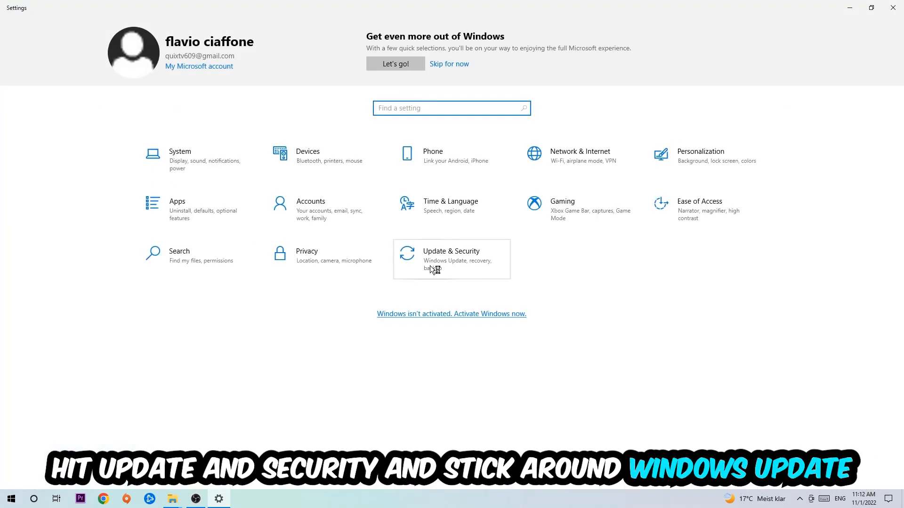
left_click(451, 255)
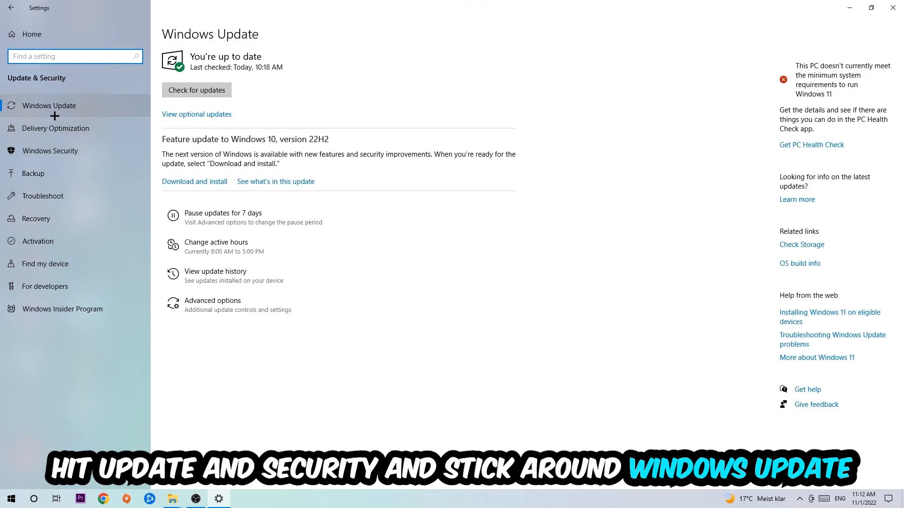
mouse_move(110, 98)
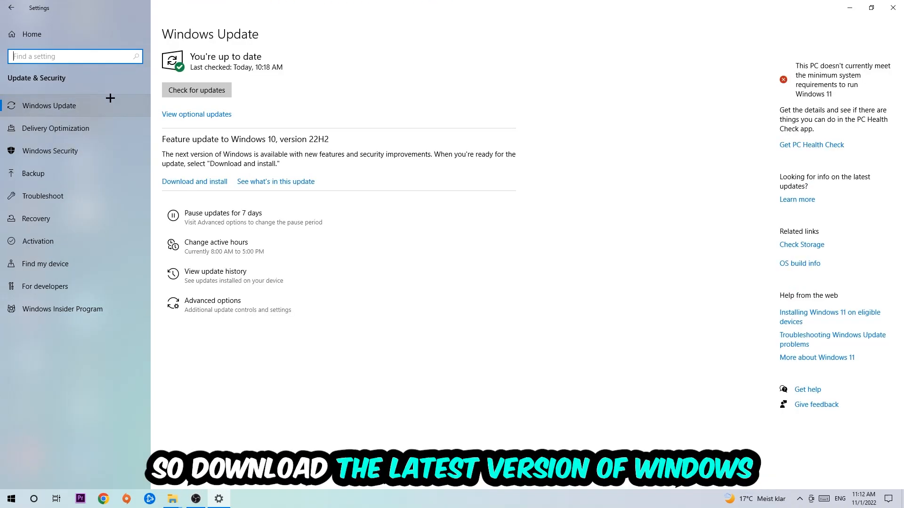
mouse_move(460, 67)
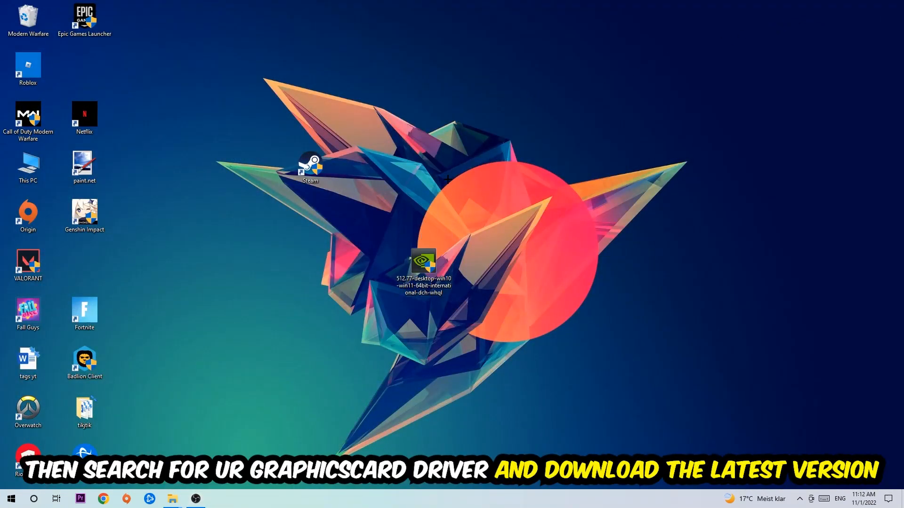
mouse_move(418, 188)
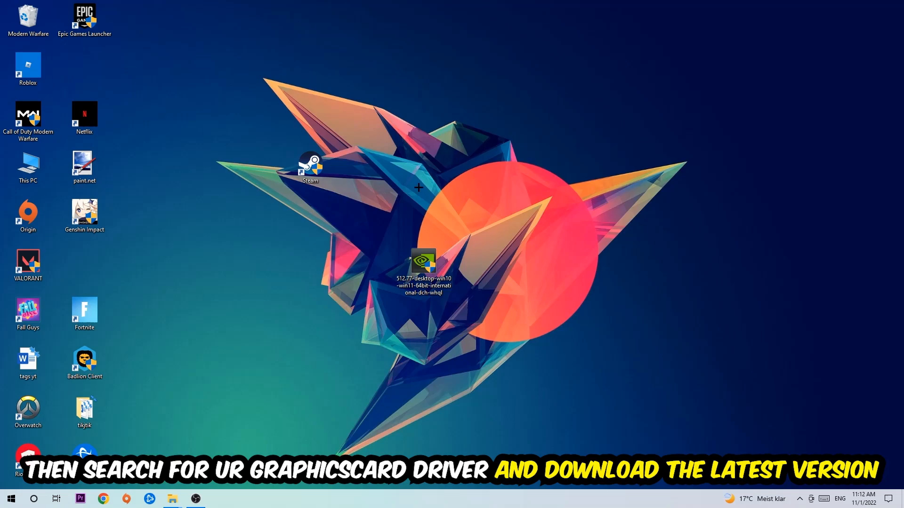
mouse_move(362, 171)
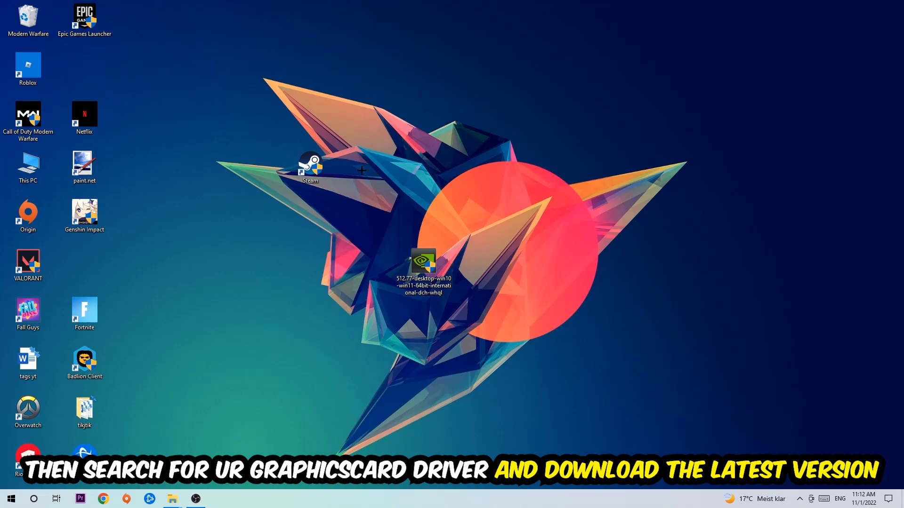